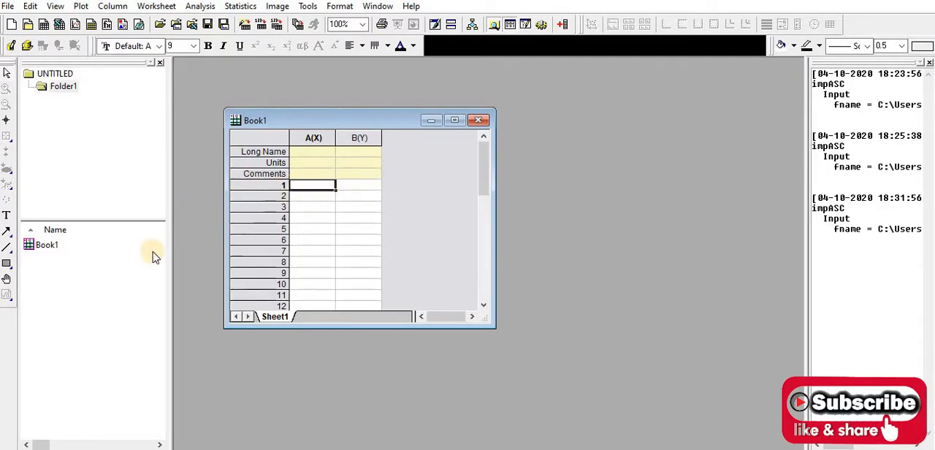
mouse_move(309, 222)
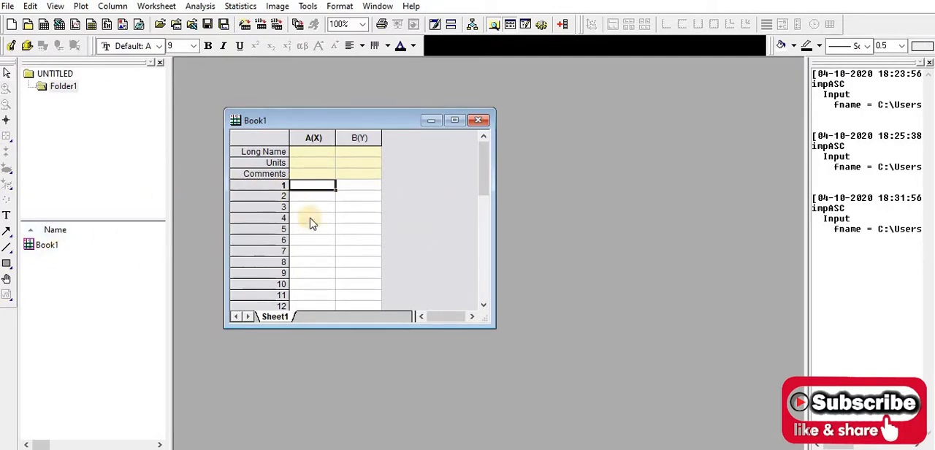
mouse_move(349, 252)
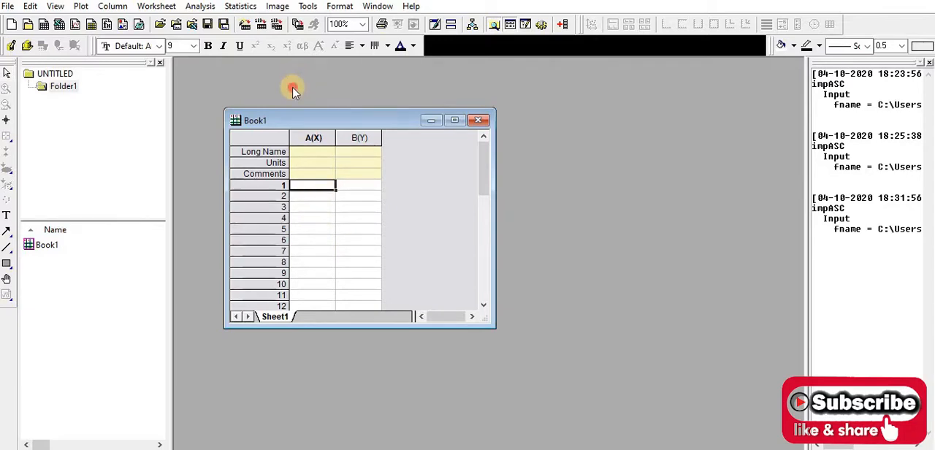
mouse_move(262, 24)
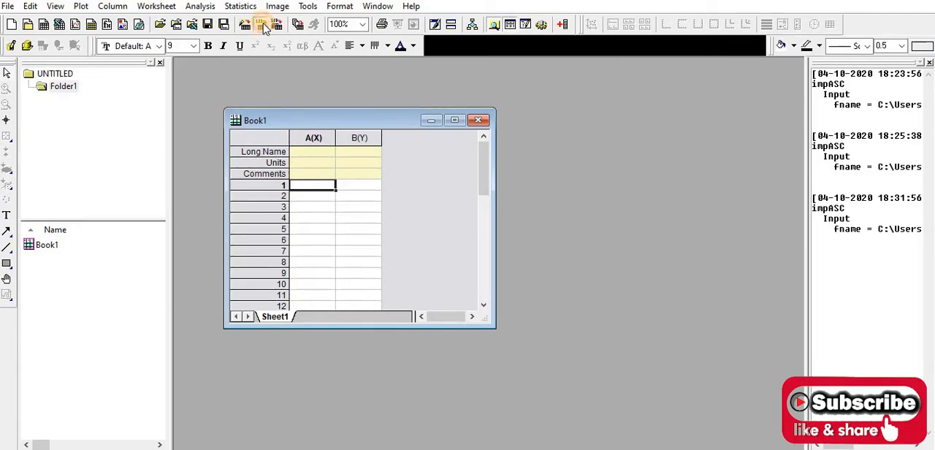
Import 'XRD Data .ras' from the XRD folder as single ASCII data.
left_click(261, 24)
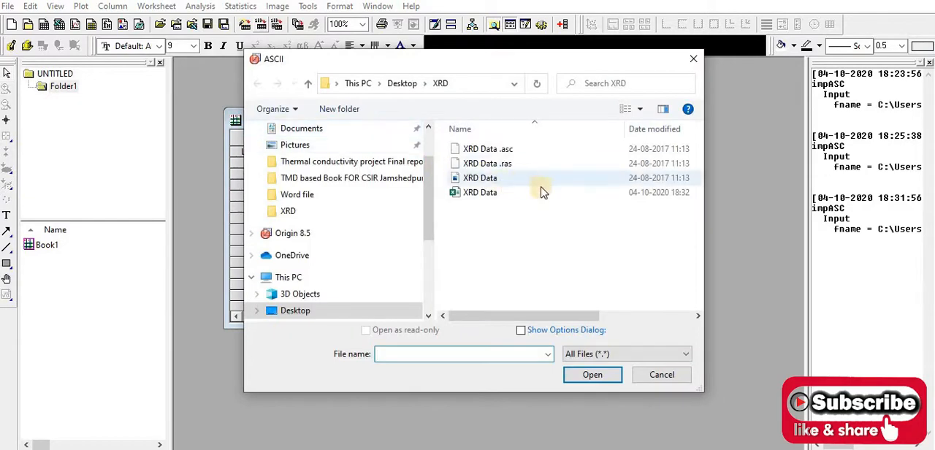
mouse_move(543, 163)
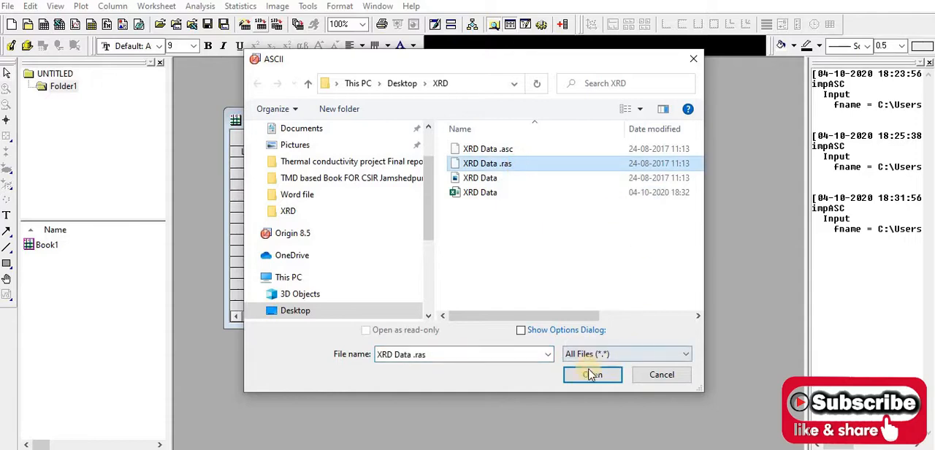
left_click(591, 374)
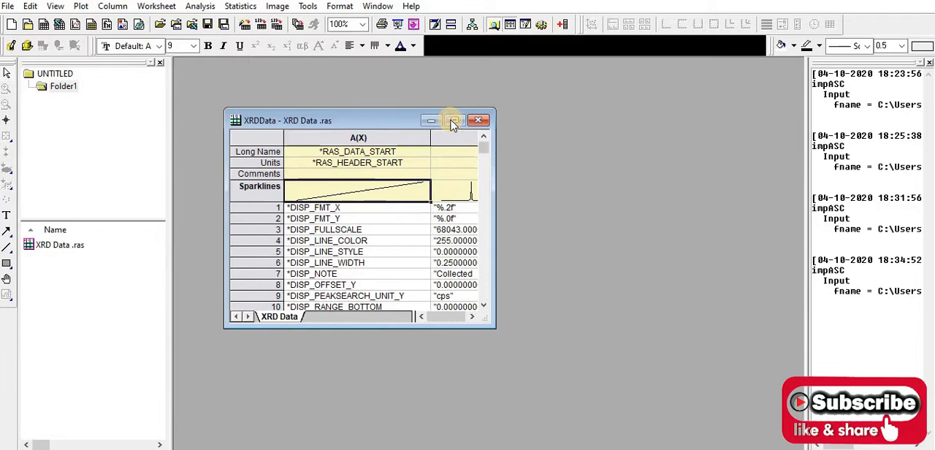
Maximize the worksheet and delete the header rows down to *RAS_INT_START.
left_click(451, 121)
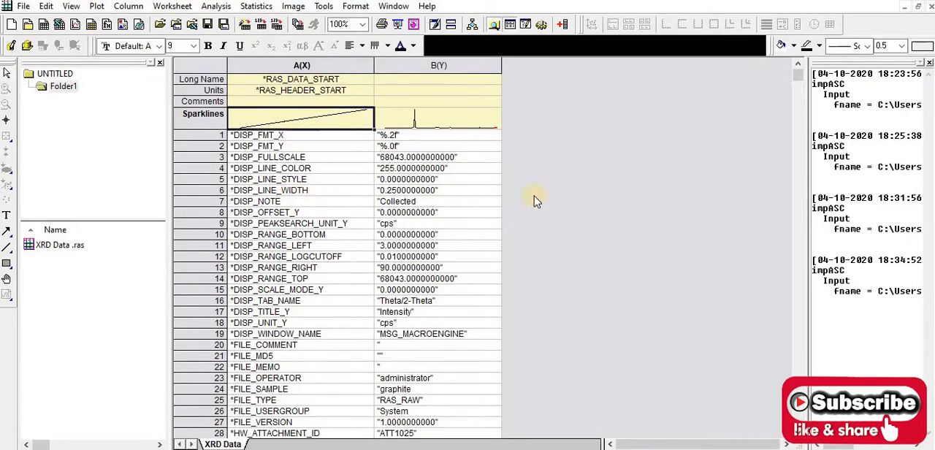
scroll("down", 3)
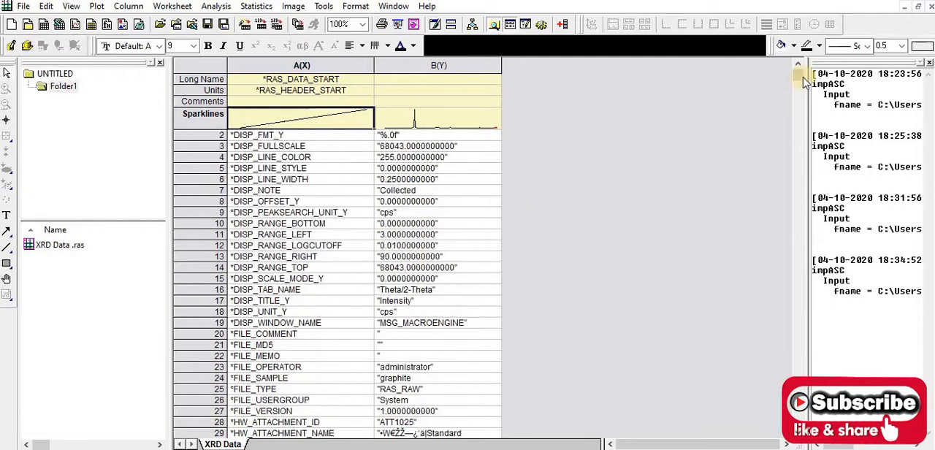
scroll("down", 3)
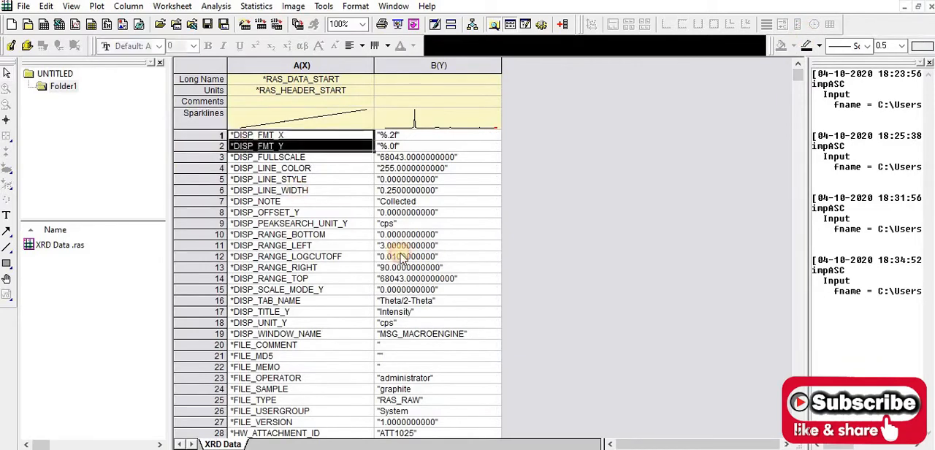
scroll("down", 3)
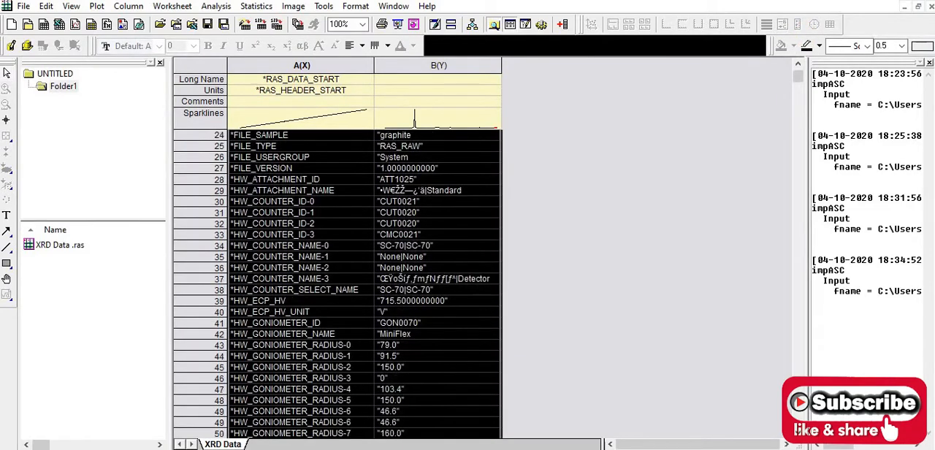
scroll("down", 3)
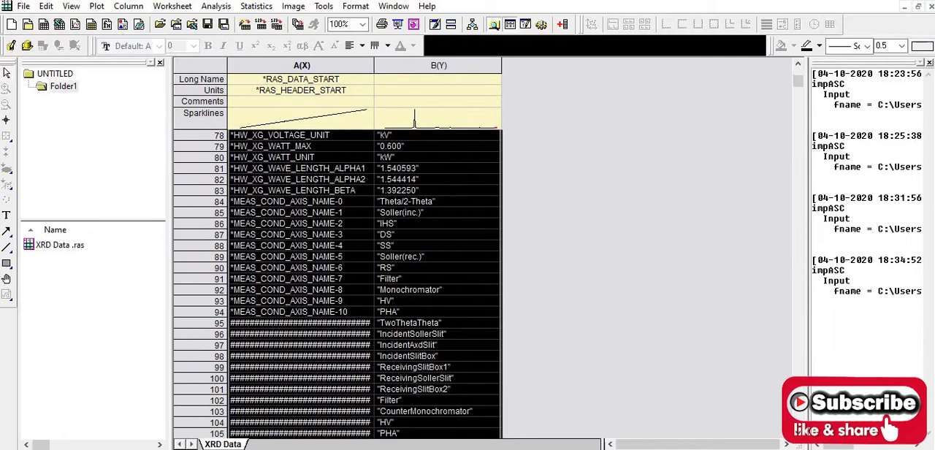
scroll("down", 3)
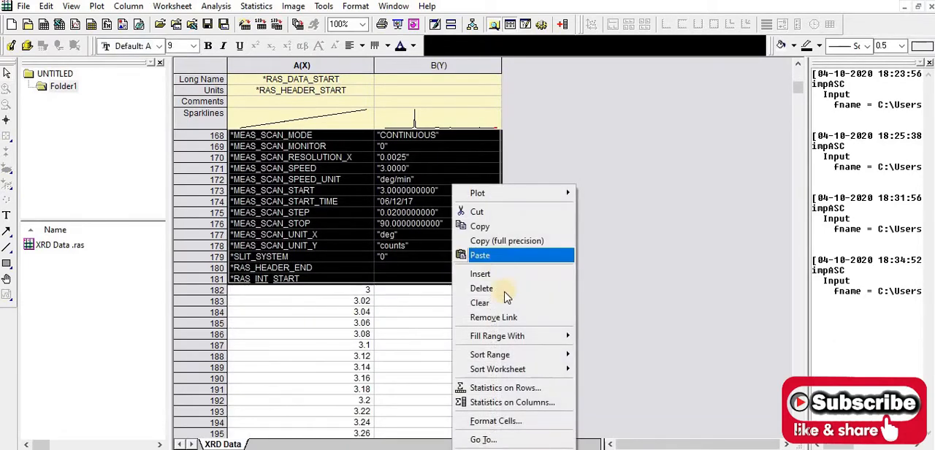
left_click(480, 255)
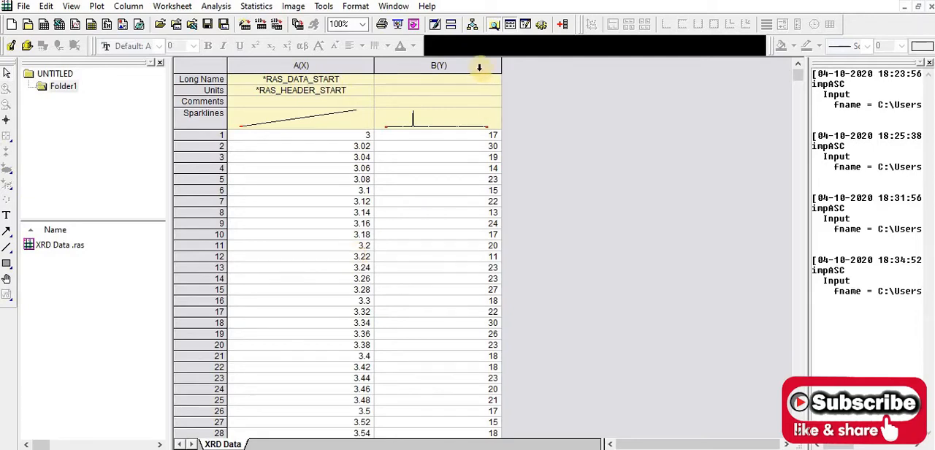
mouse_move(336, 190)
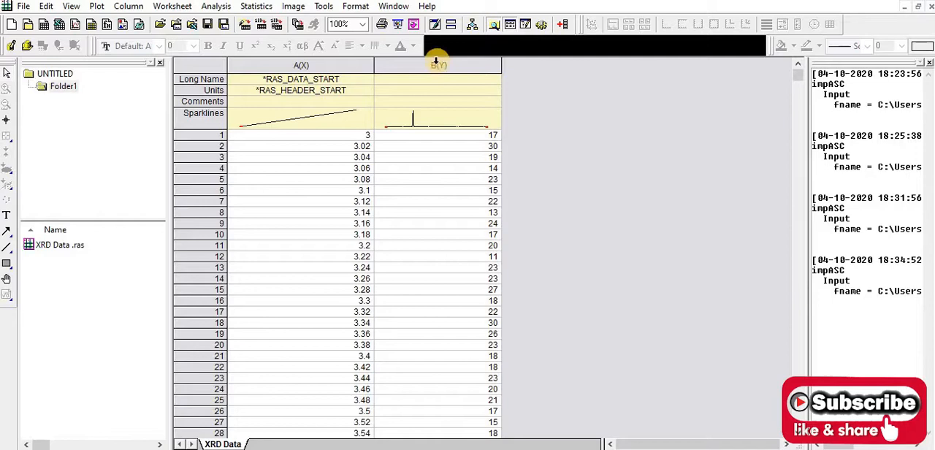
mouse_move(559, 183)
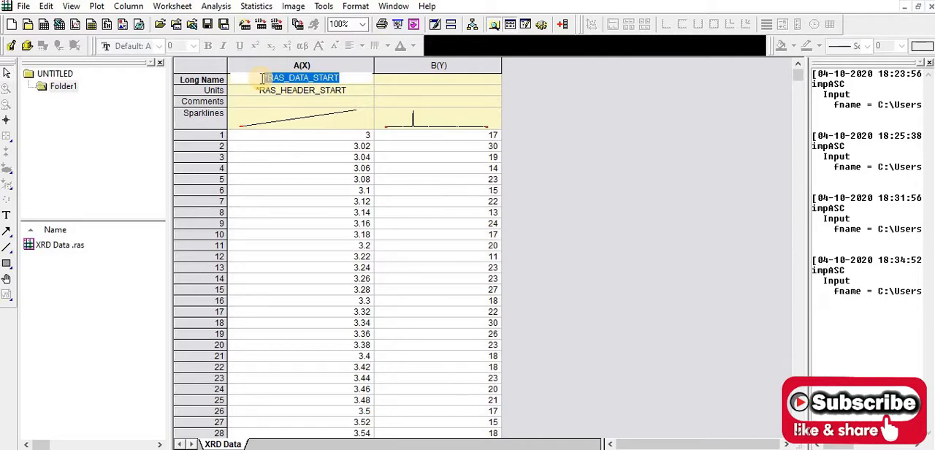
Name column A '2 Theta' with units Deg and column B 'Intensity' with units a.u.
type("2 Theta")
left_click(301, 89)
type("D")
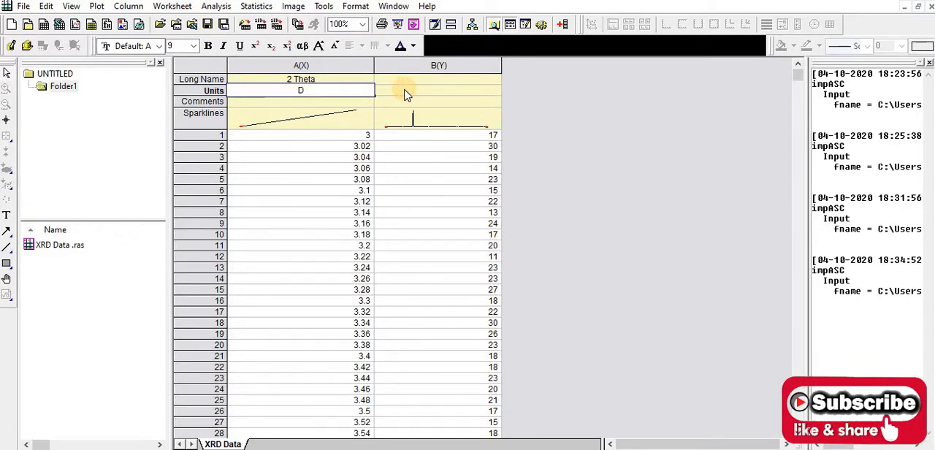
type("eg")
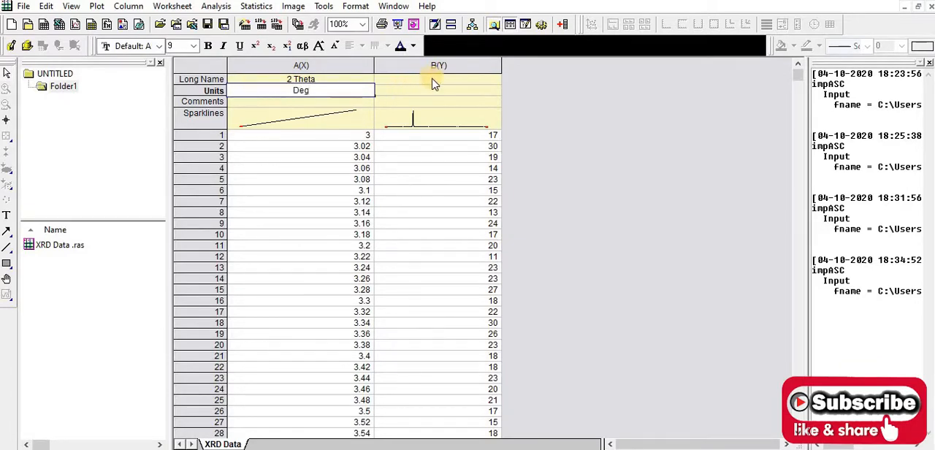
left_click(438, 79)
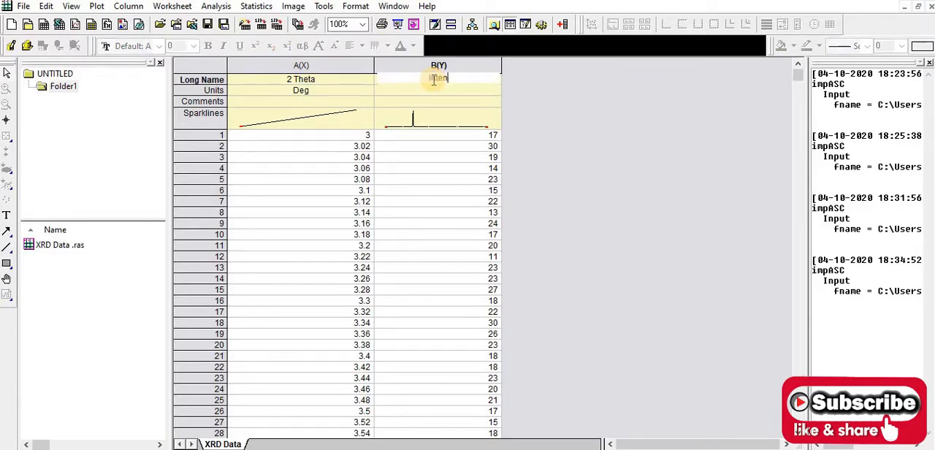
type("Intensity")
left_click(437, 90)
type("a.u.")
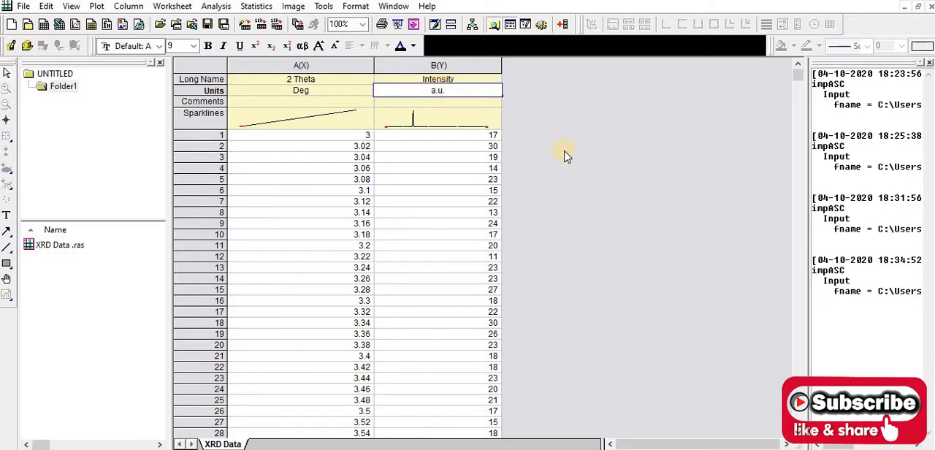
Plot columns A and B as a Line graph of Intensity versus 2 Theta.
left_click(301, 65)
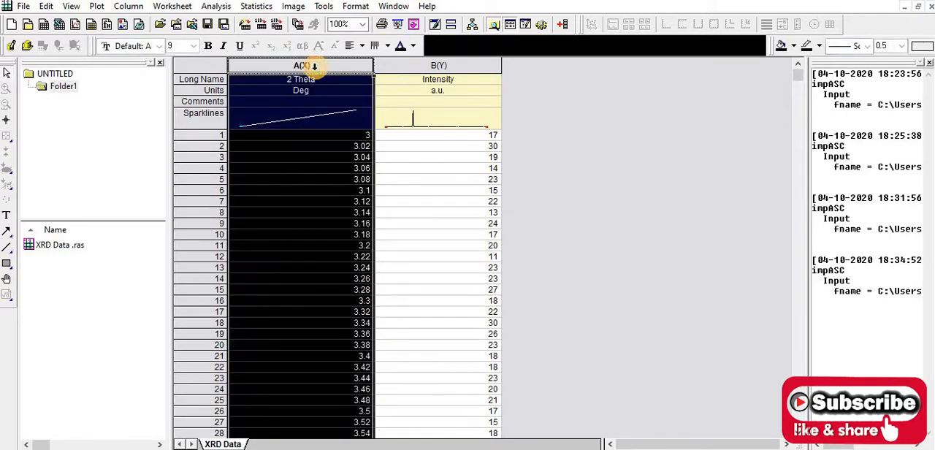
left_click(438, 65)
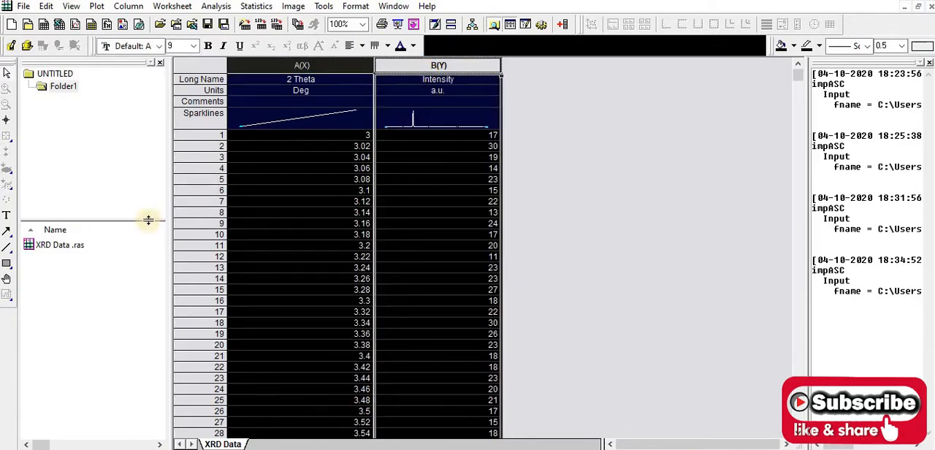
left_click(96, 6)
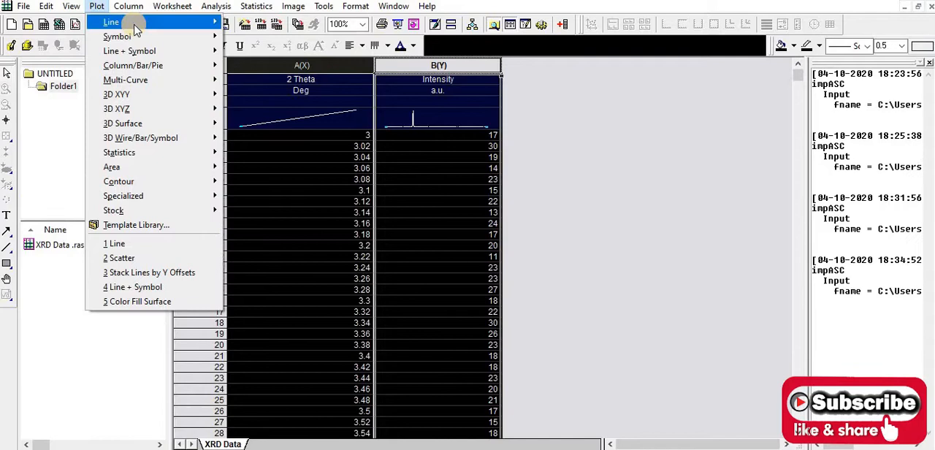
left_click(114, 243)
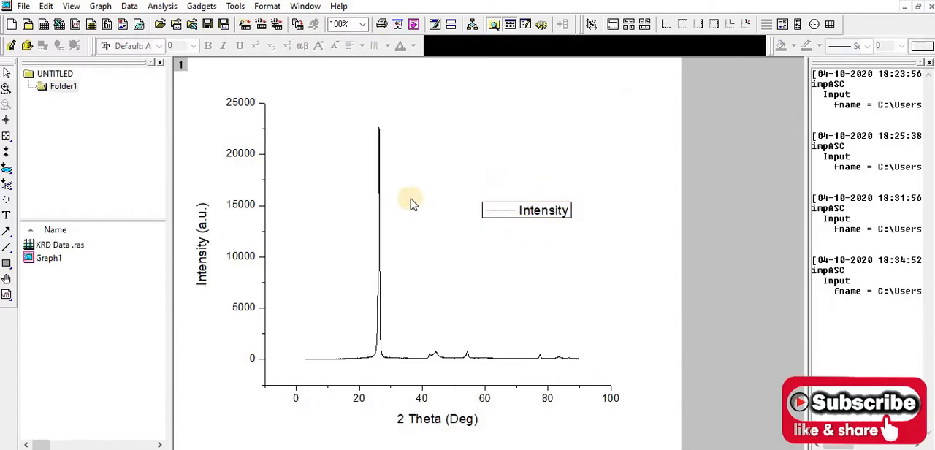
mouse_move(423, 241)
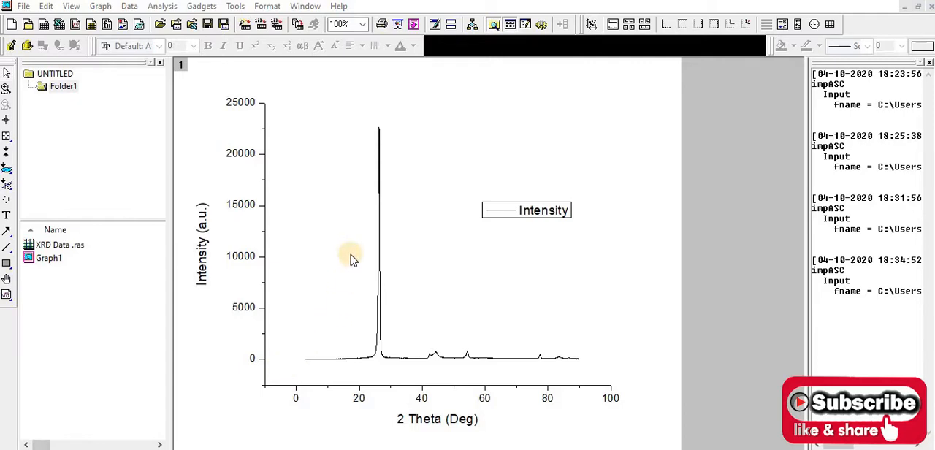
mouse_move(405, 183)
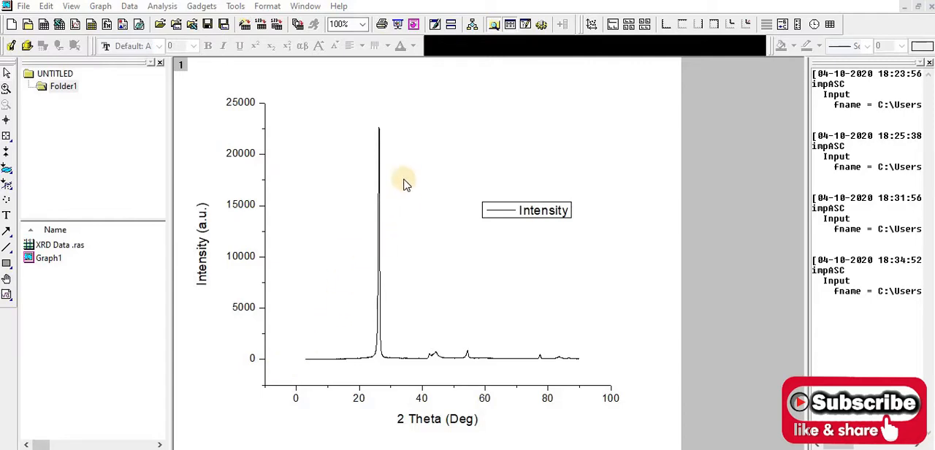
mouse_move(466, 359)
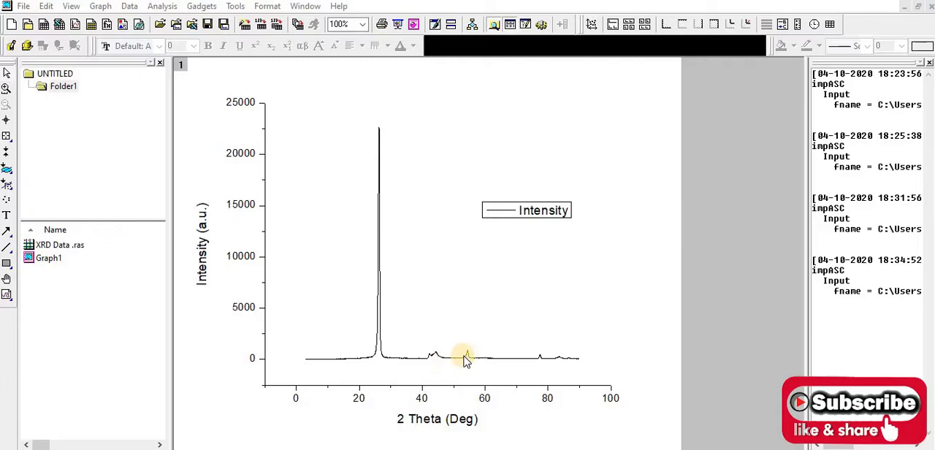
mouse_move(488, 368)
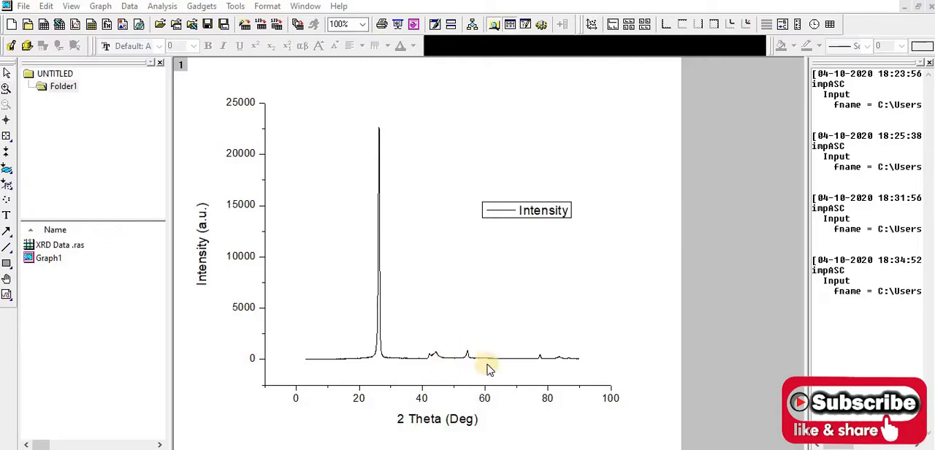
mouse_move(409, 247)
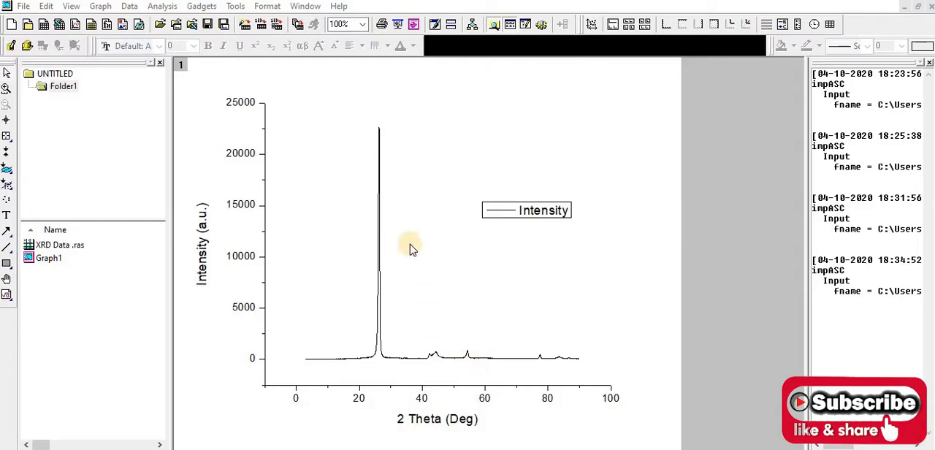
mouse_move(398, 168)
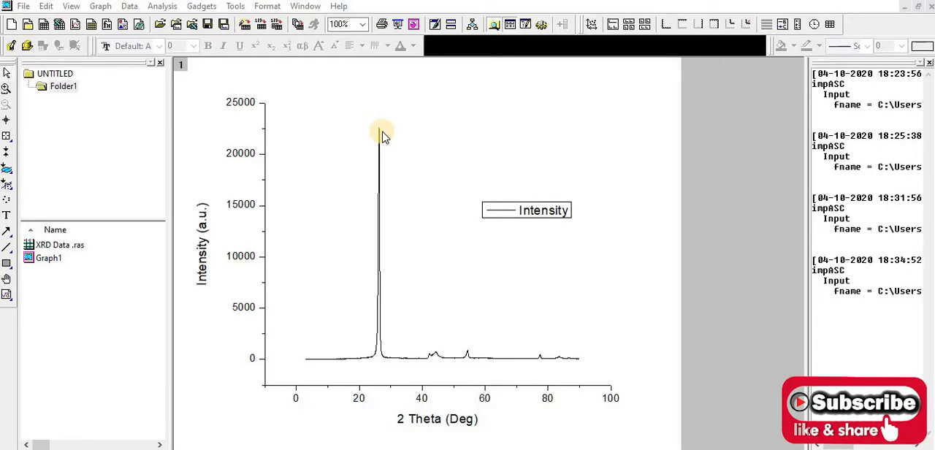
mouse_move(183, 161)
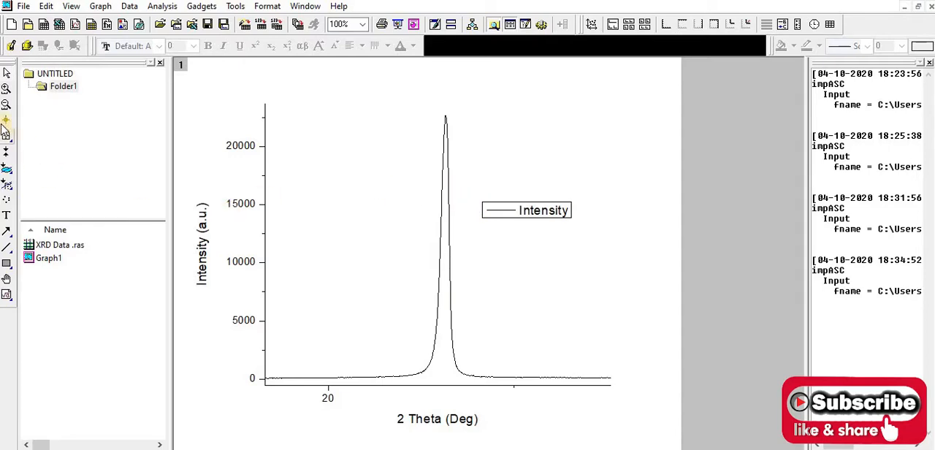
mouse_move(7, 124)
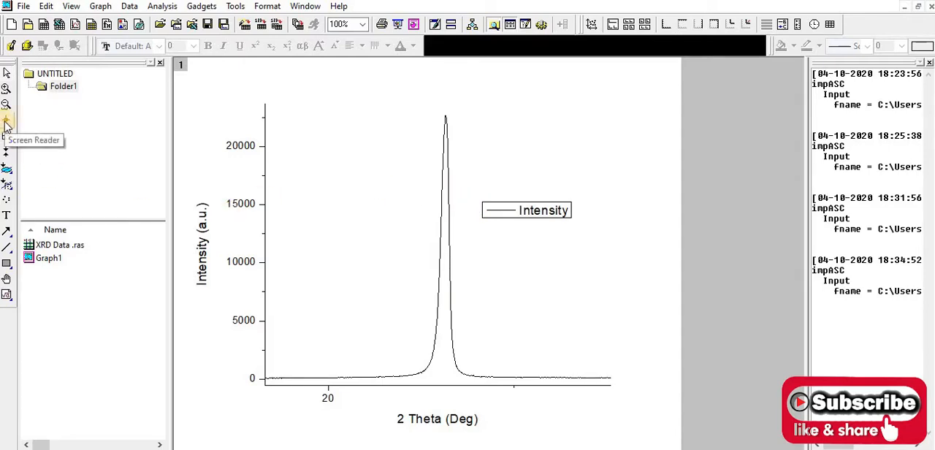
mouse_move(5, 138)
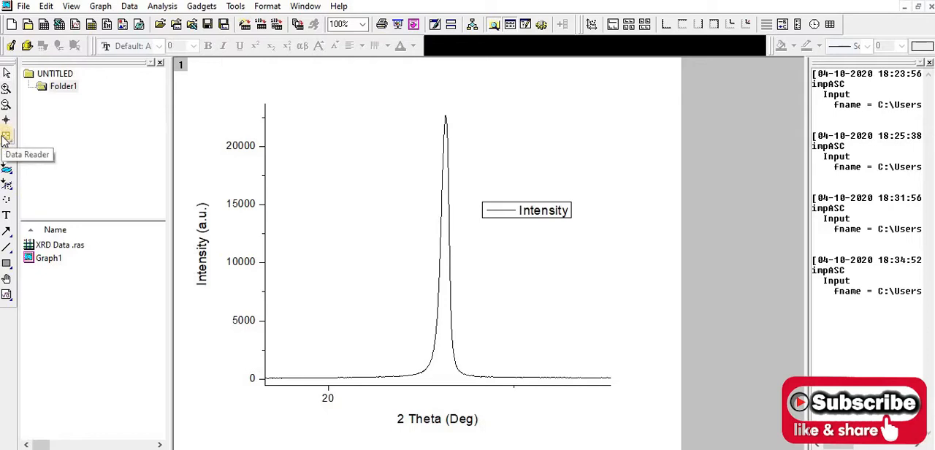
mouse_move(6, 119)
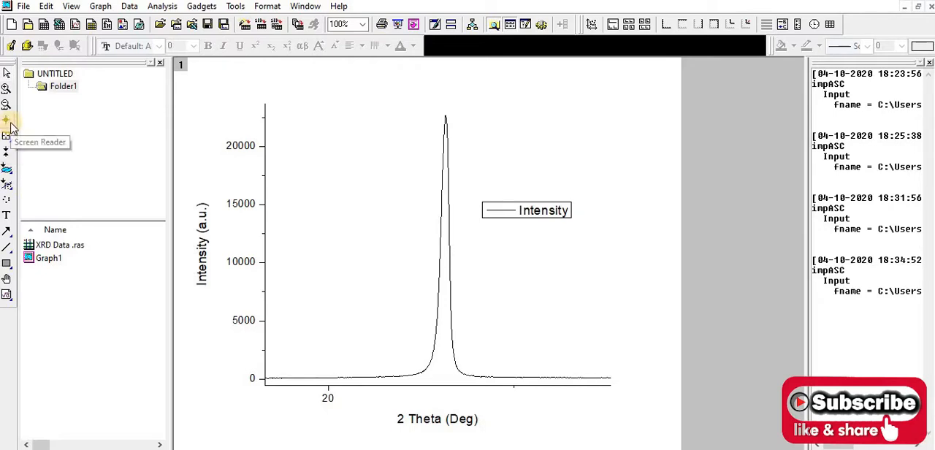
mouse_move(7, 121)
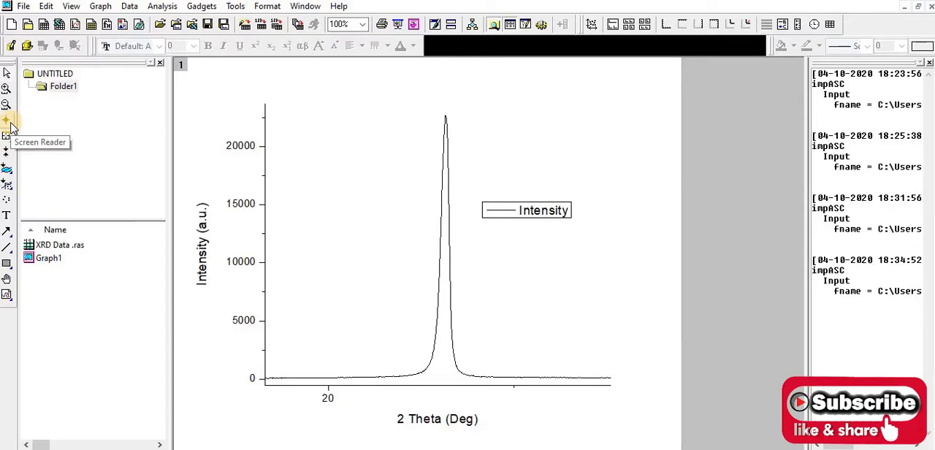
Use the Screen Reader on the main peak top, reading X ≈ 26.32 and Y ≈ 22717.
left_click(8, 120)
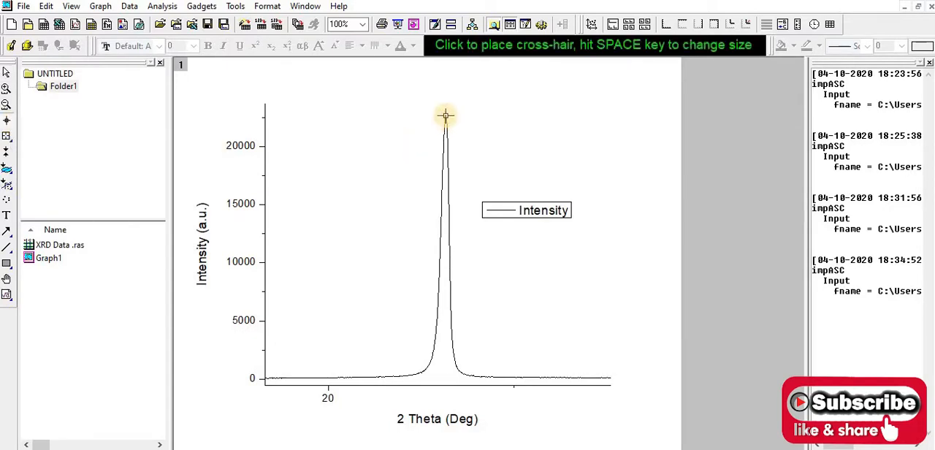
left_click(445, 117)
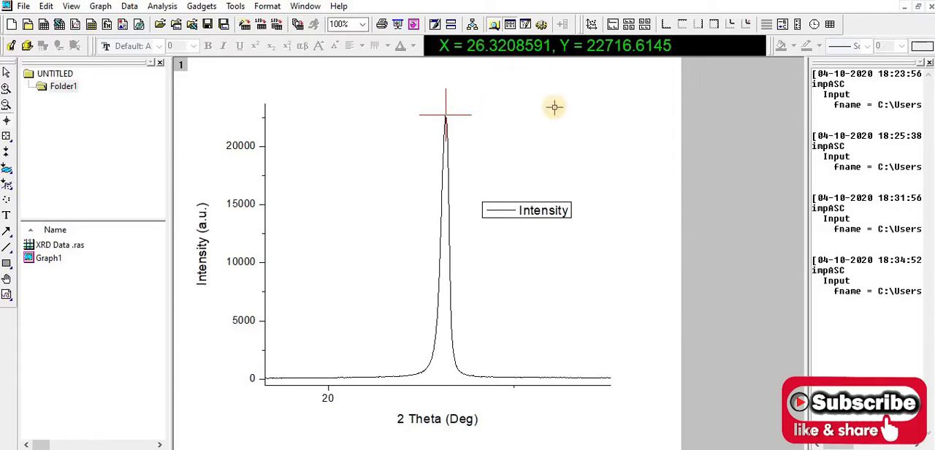
mouse_move(597, 57)
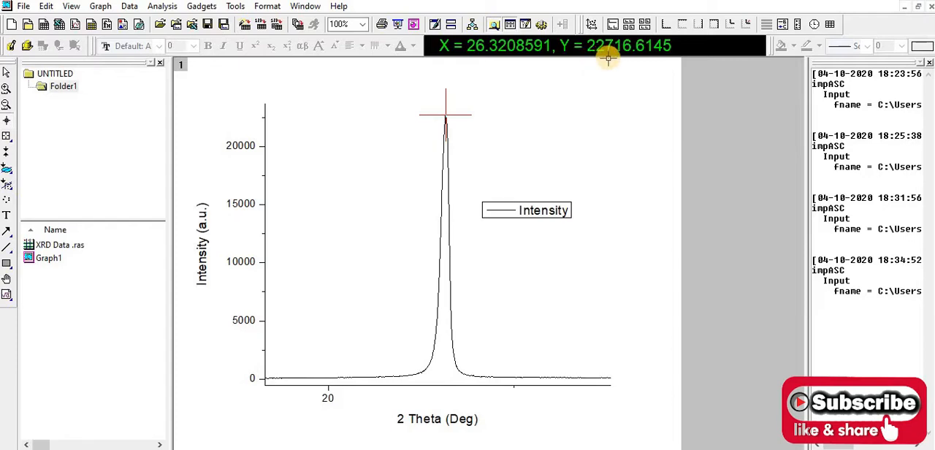
mouse_move(270, 137)
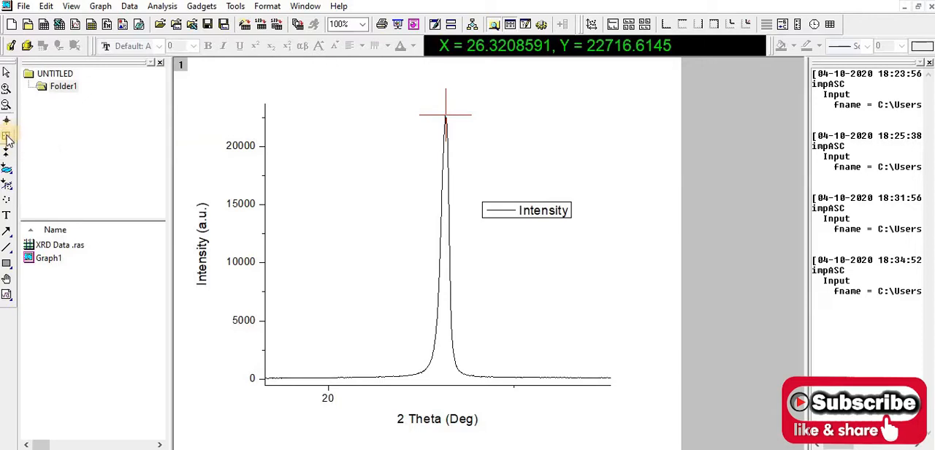
mouse_move(10, 138)
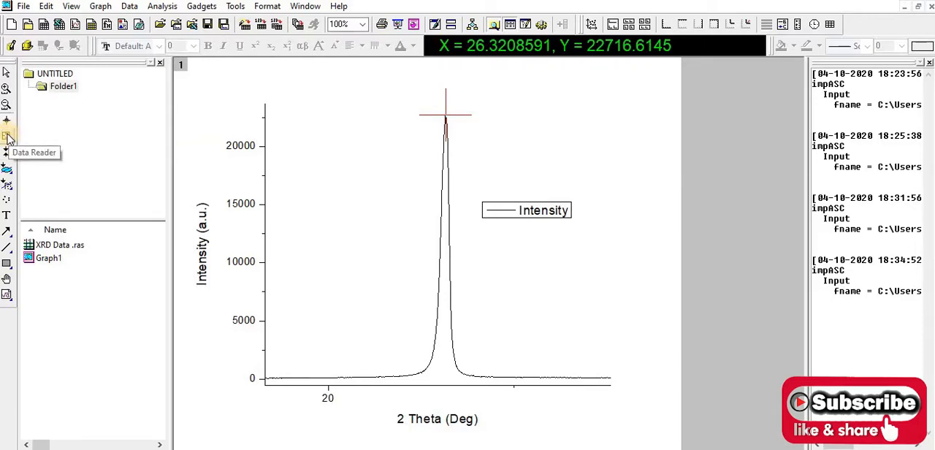
mouse_move(8, 139)
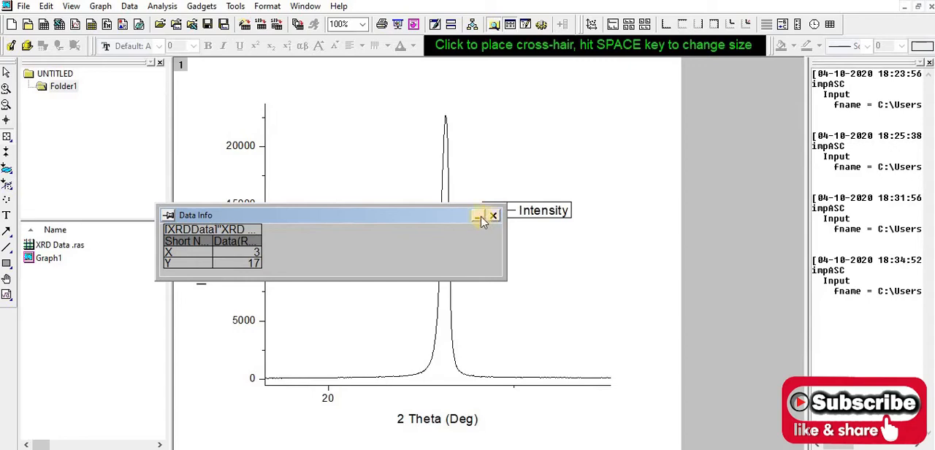
mouse_move(480, 217)
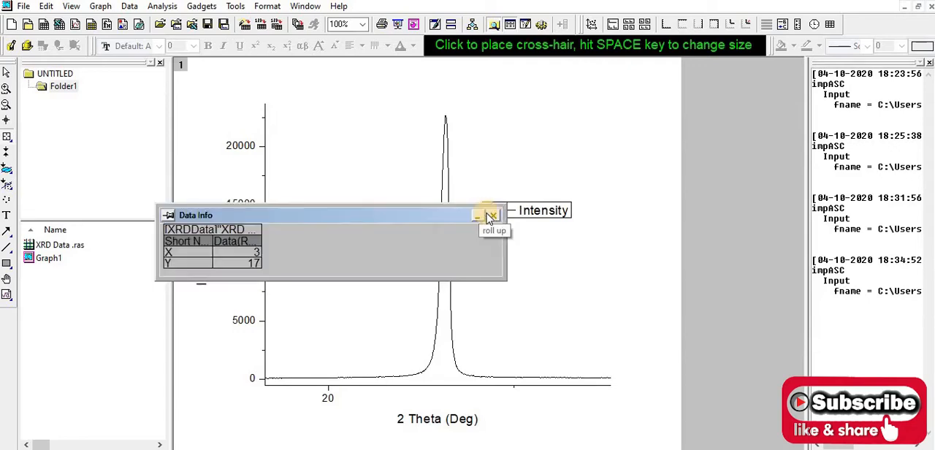
Read the peak data point (26.32, 22642) with Data Reader, then close Data Info.
left_click_drag(329, 215, 588, 127)
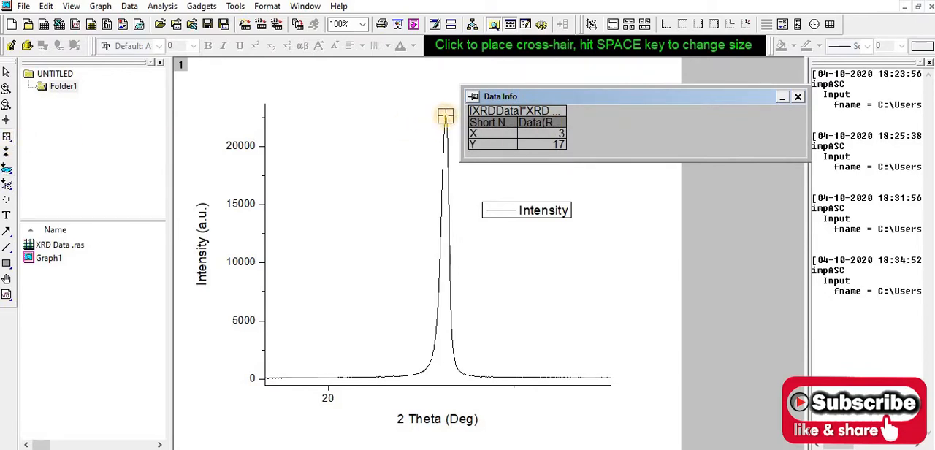
left_click(446, 117)
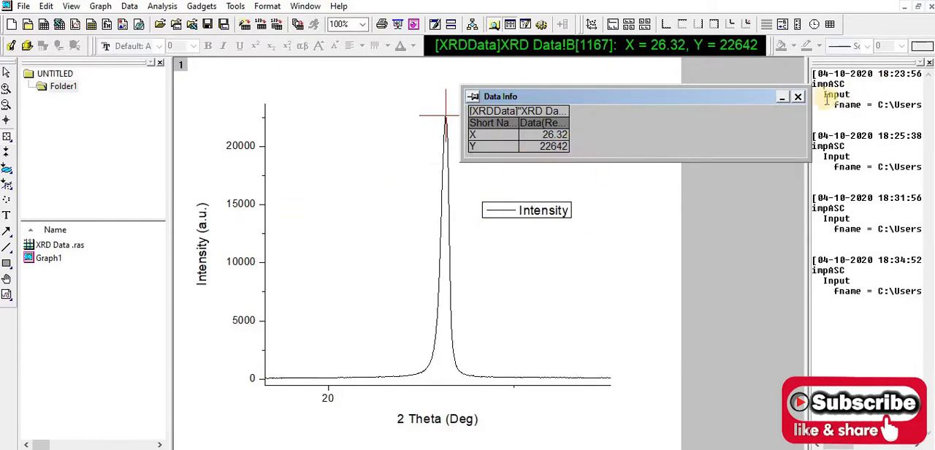
mouse_move(798, 97)
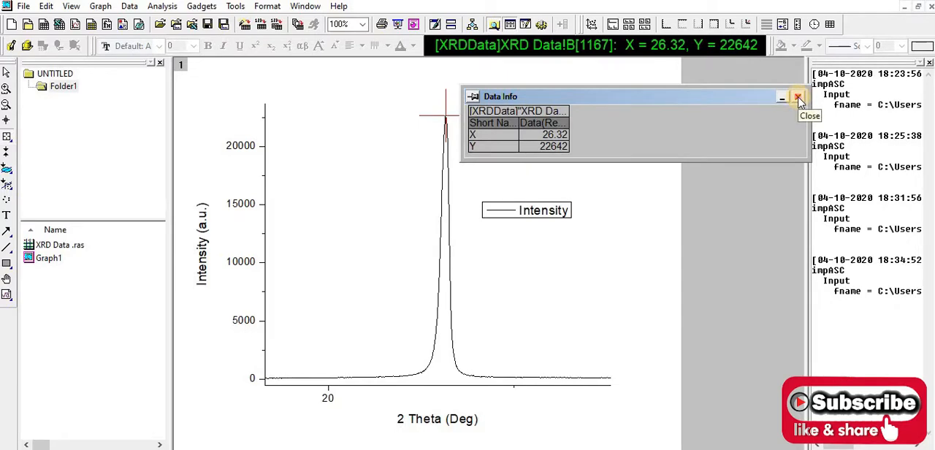
left_click(797, 98)
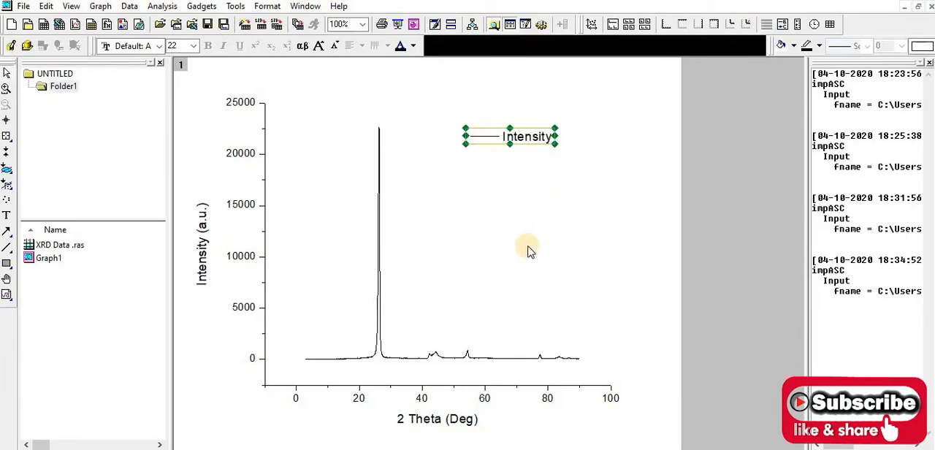
mouse_move(369, 329)
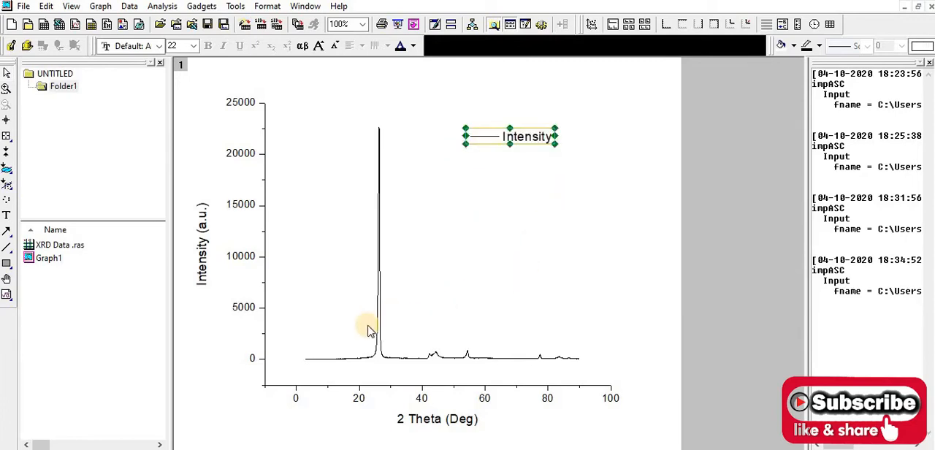
mouse_move(318, 404)
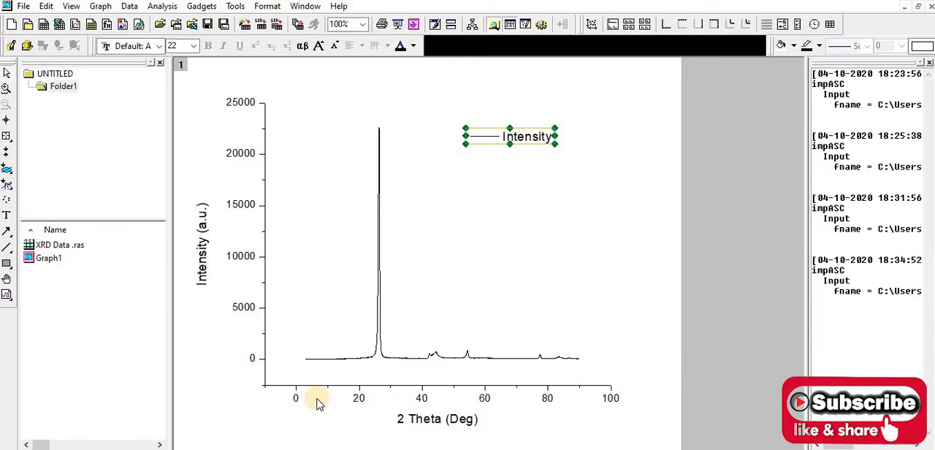
mouse_move(467, 398)
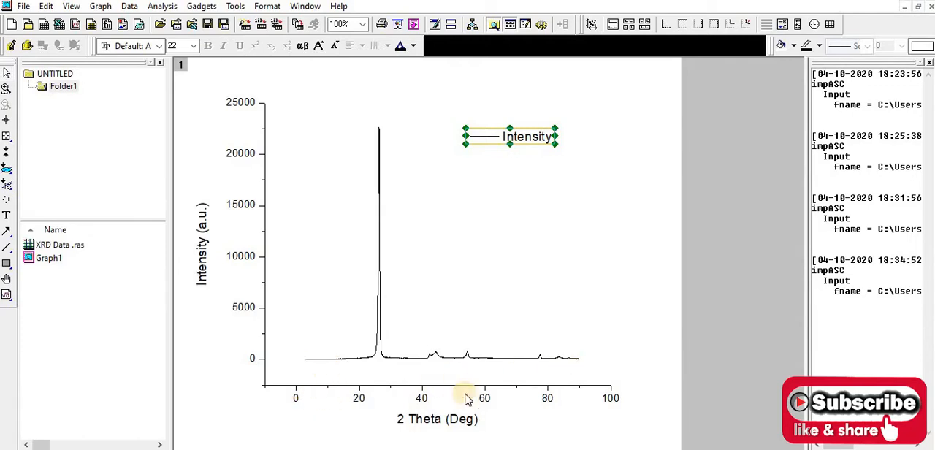
mouse_move(407, 430)
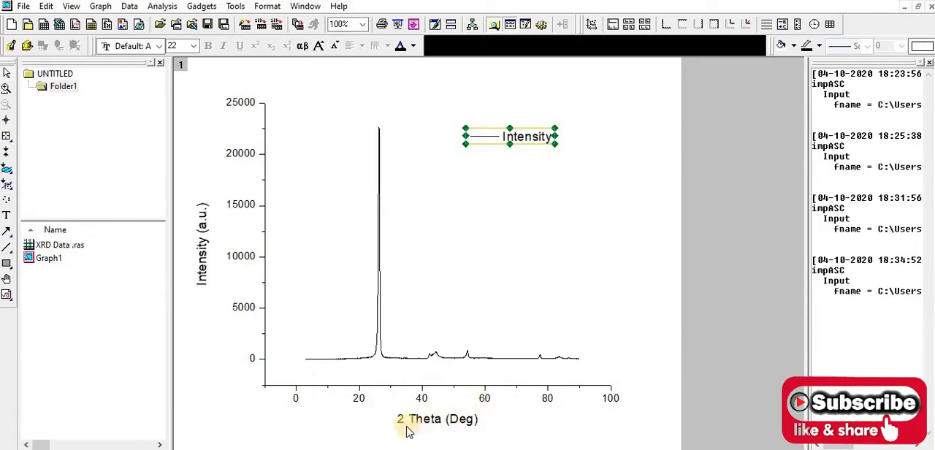
mouse_move(358, 398)
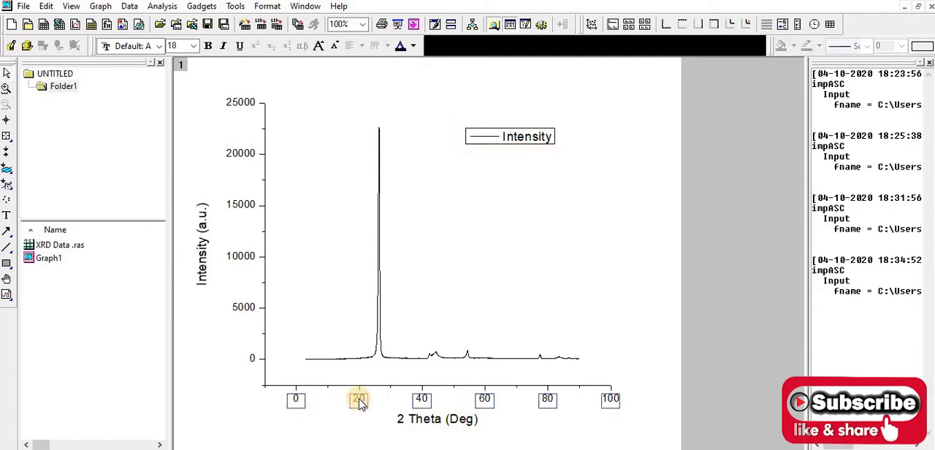
Set the X axis scale From 3 To 90.
double_click(359, 400)
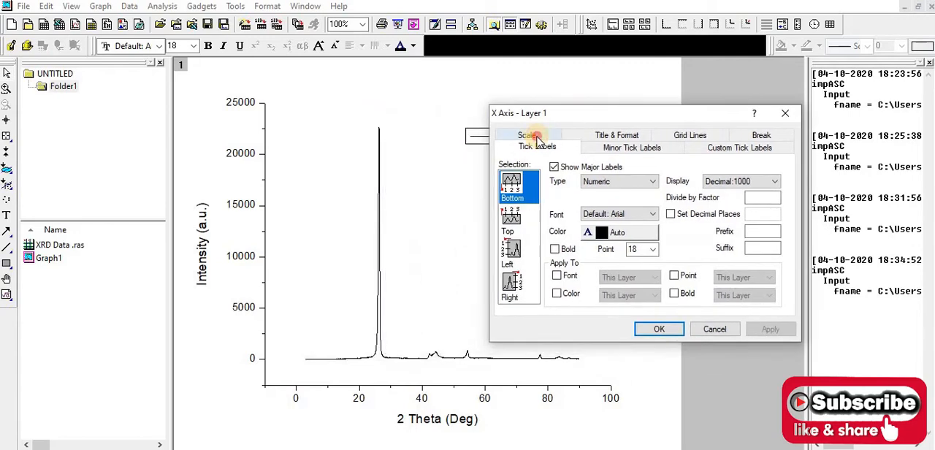
left_click(527, 135)
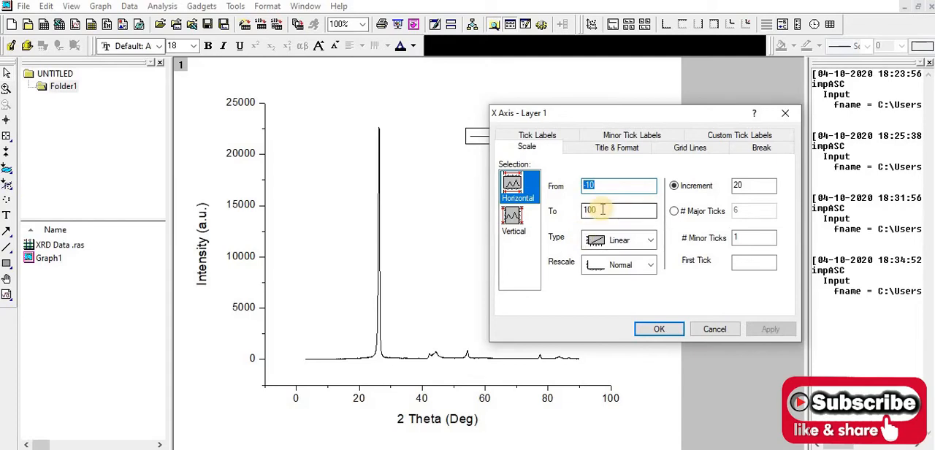
type("3")
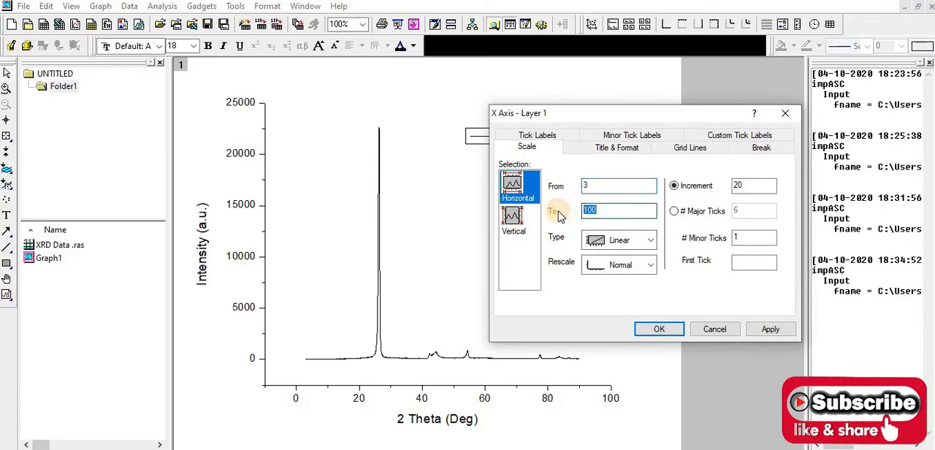
type("90")
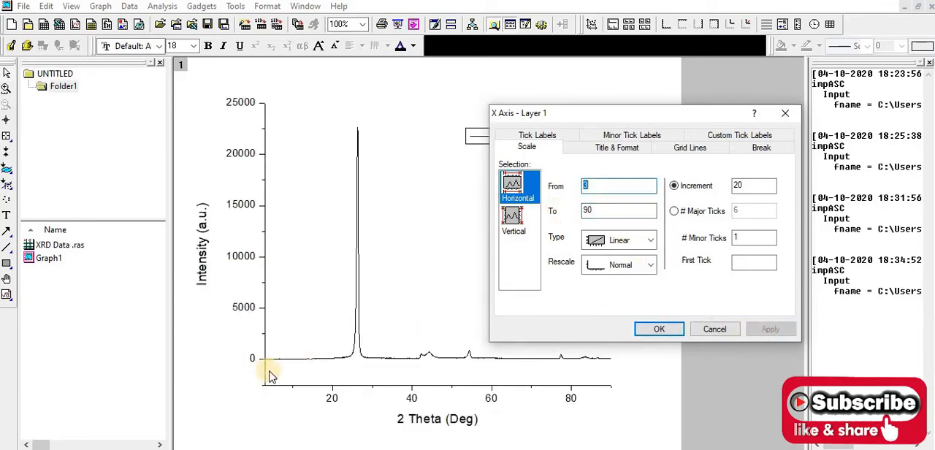
mouse_move(712, 356)
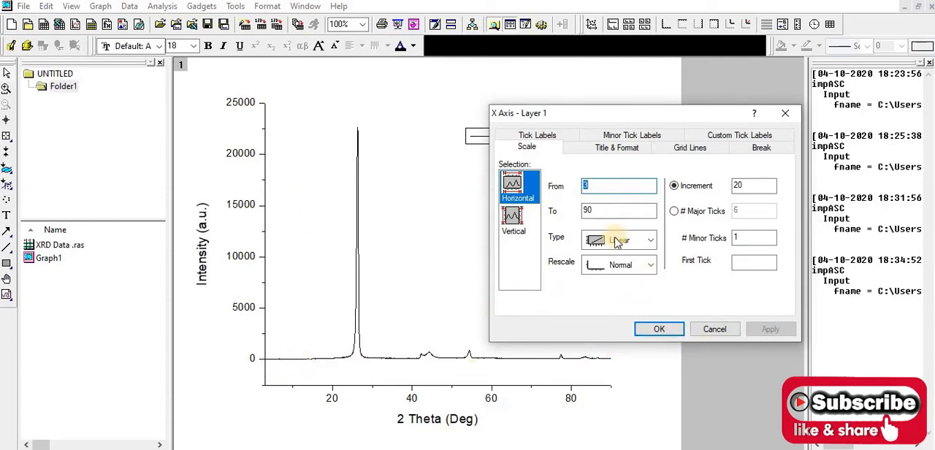
left_click(658, 329)
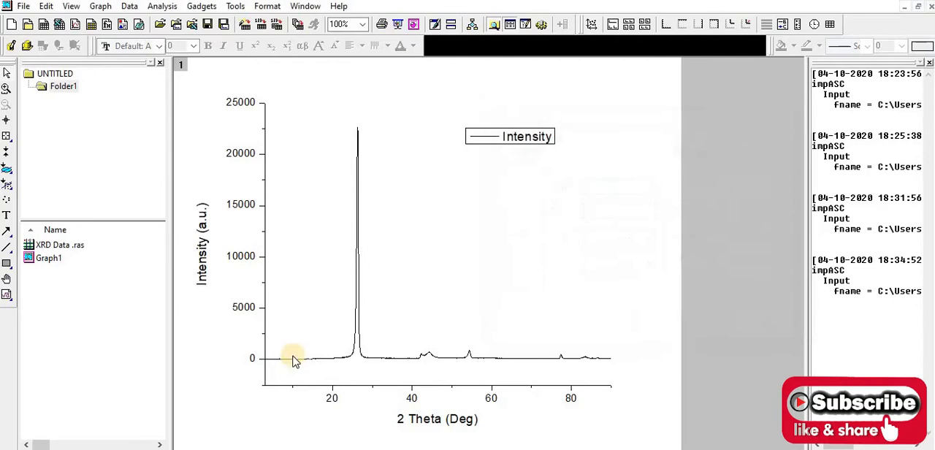
mouse_move(260, 365)
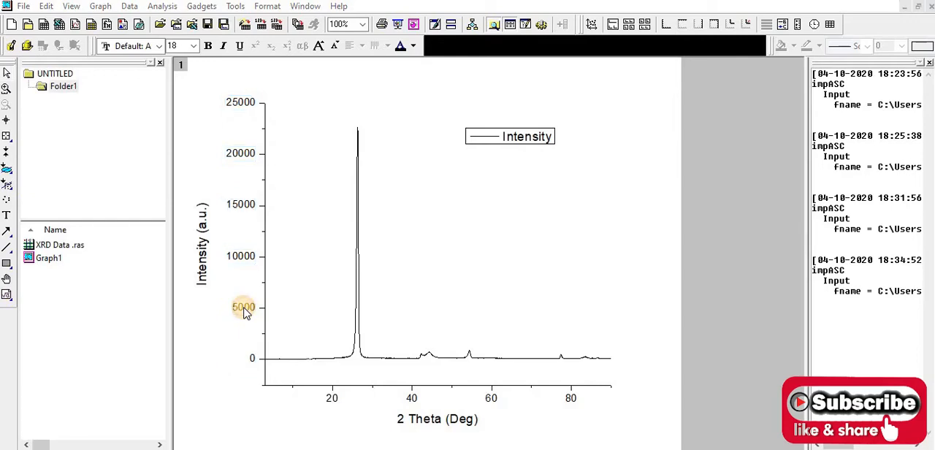
Set the Y axis scale From -500 (trying 0 first) up to 25000.
double_click(244, 307)
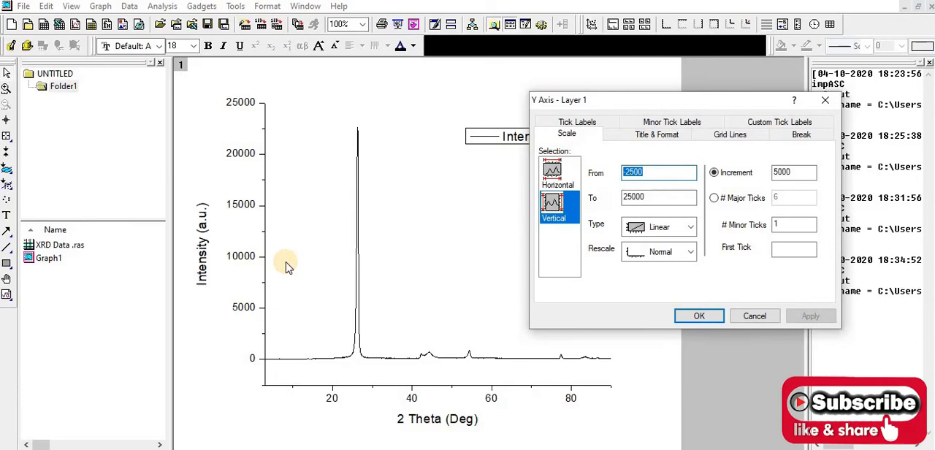
mouse_move(643, 212)
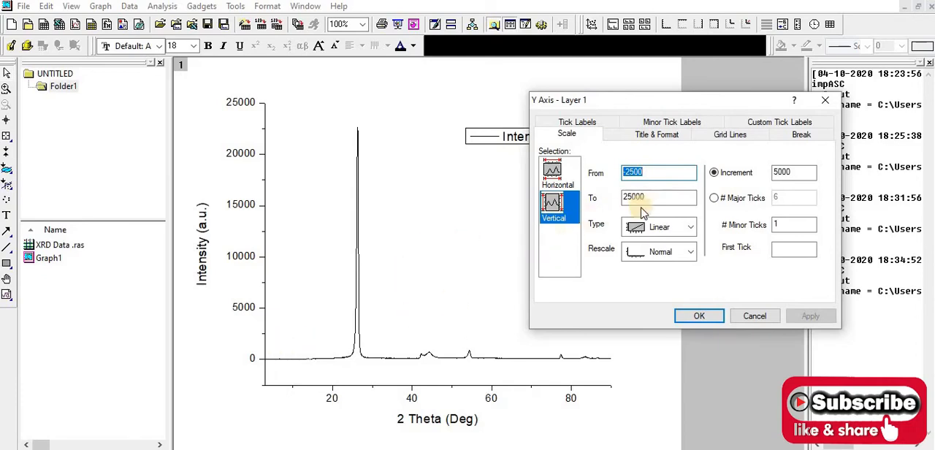
type("0")
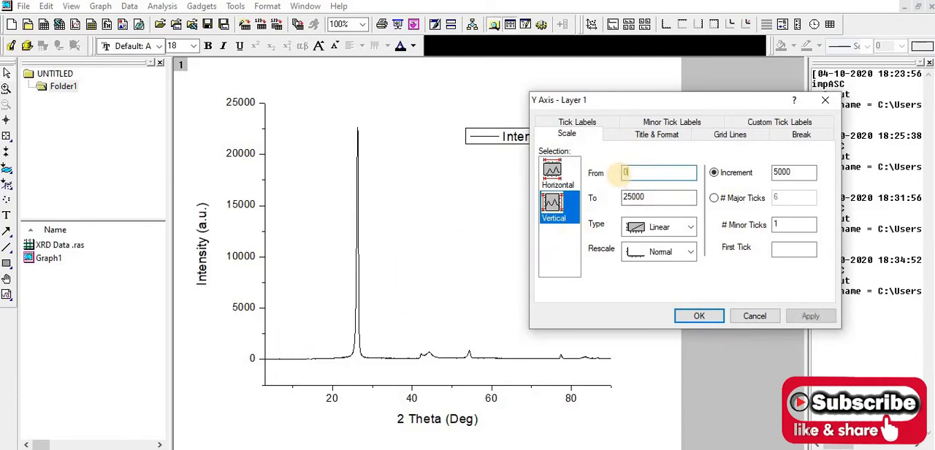
left_click(811, 315)
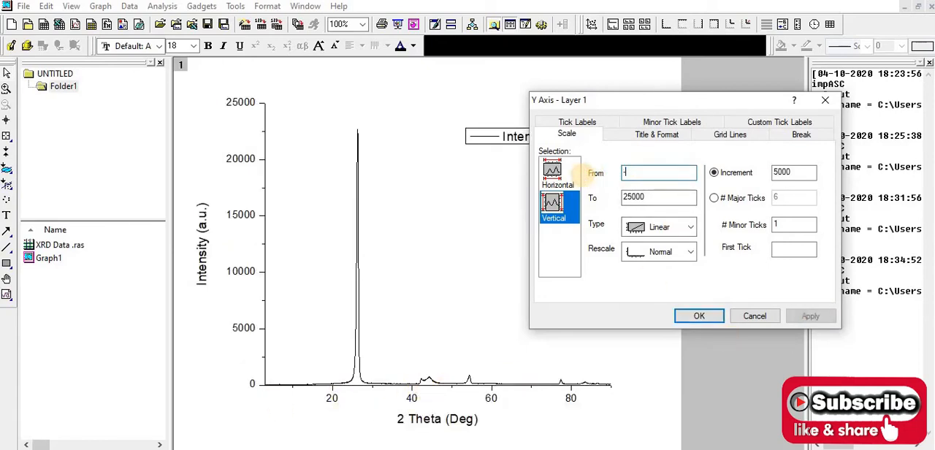
type("-500")
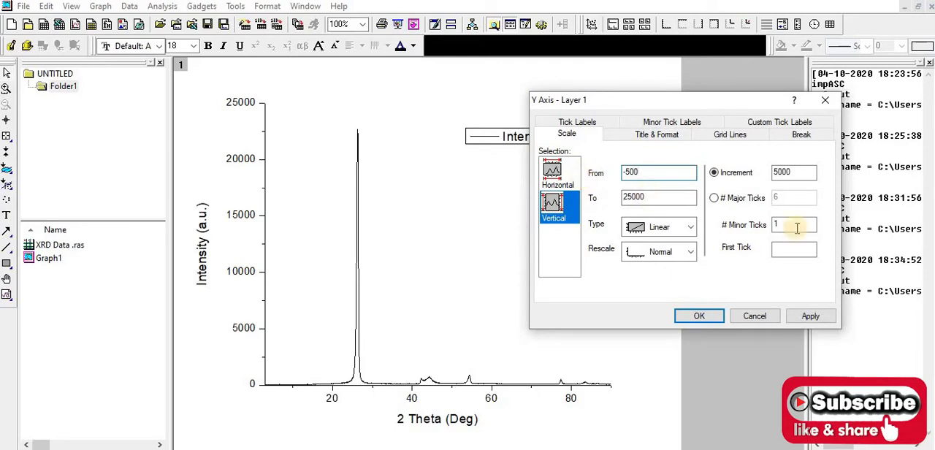
left_click(698, 316)
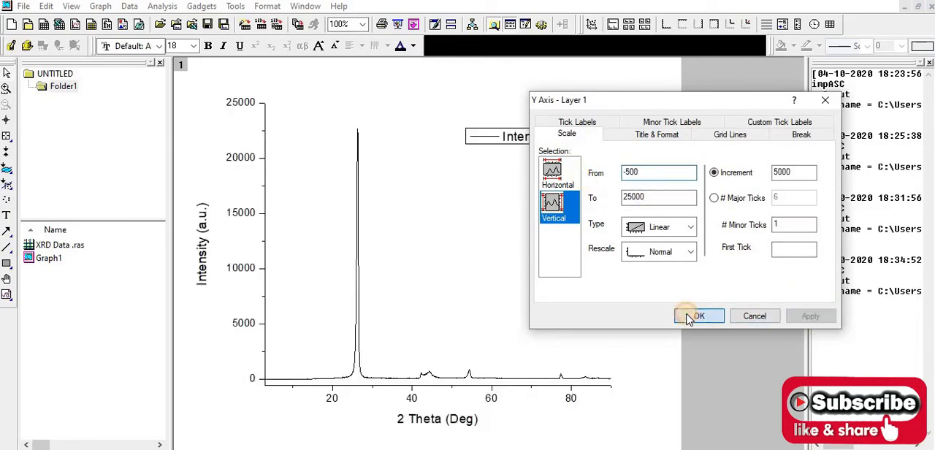
left_click(698, 316)
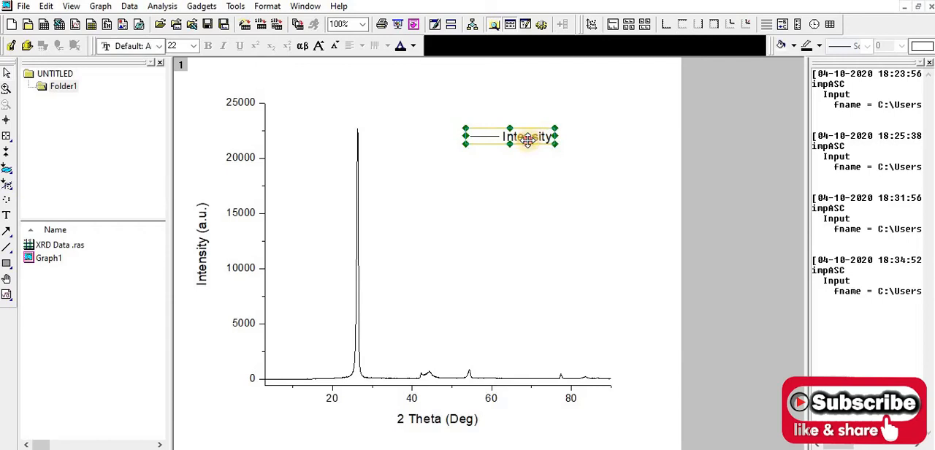
Move the legend lower and give the curve line width 3 in red.
left_click_drag(510, 137, 483, 174)
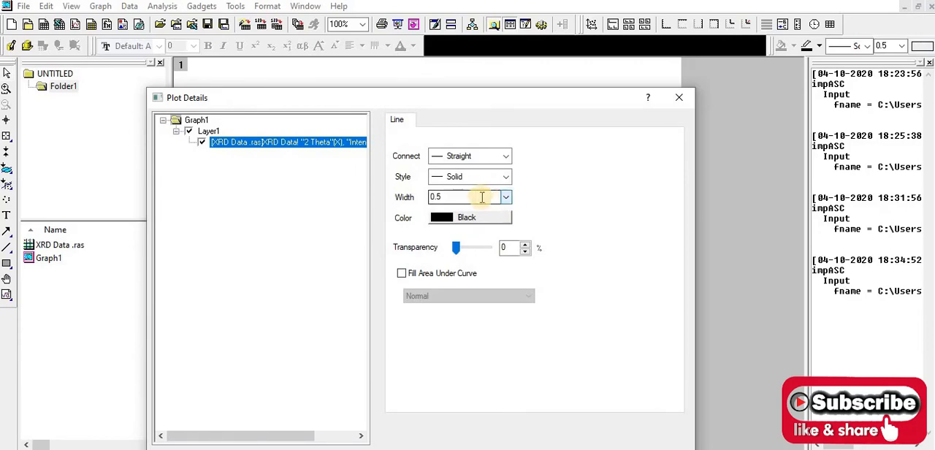
left_click(506, 196)
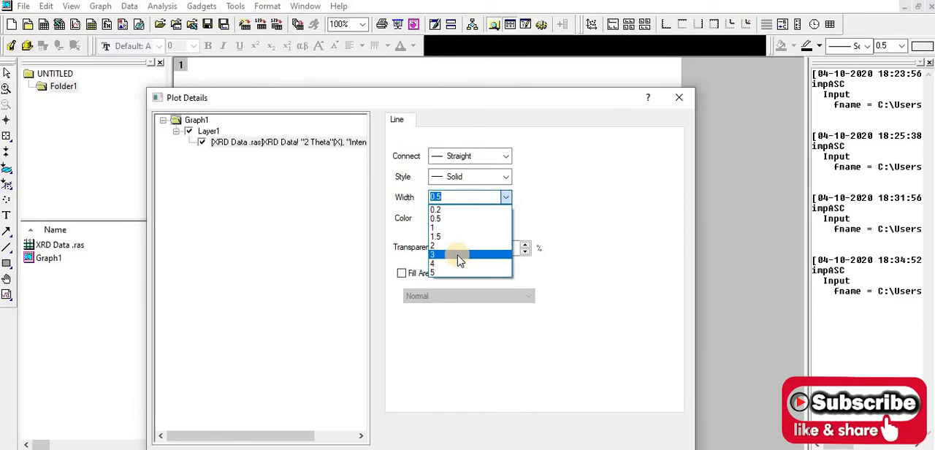
left_click(435, 253)
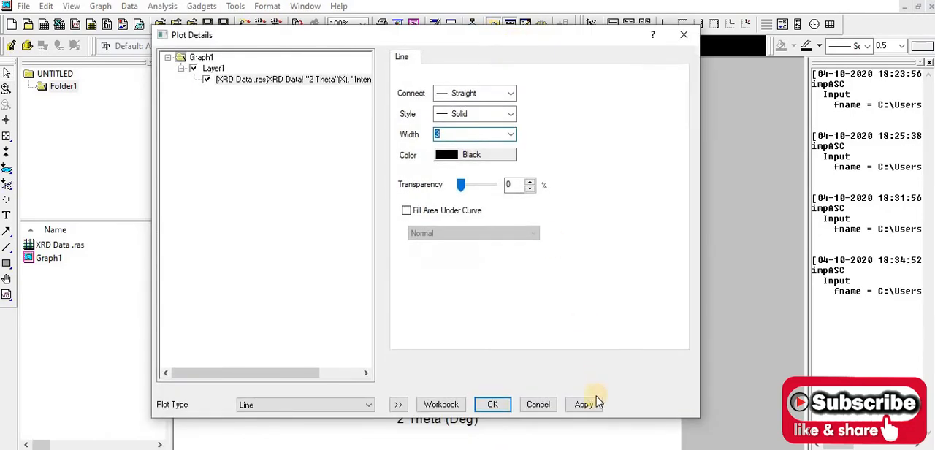
left_click(492, 404)
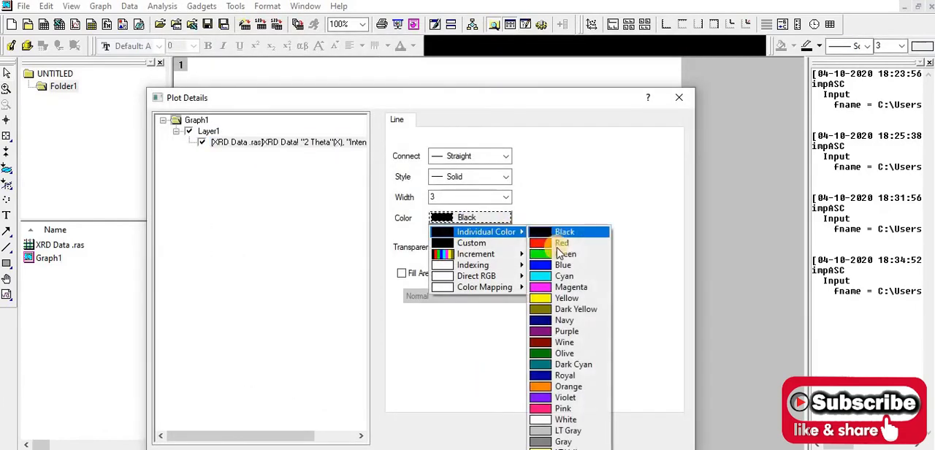
left_click(561, 242)
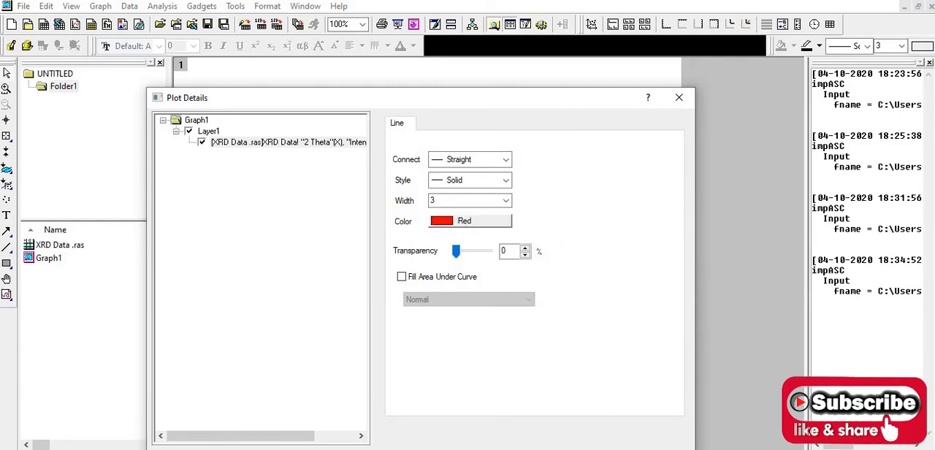
left_click(679, 98)
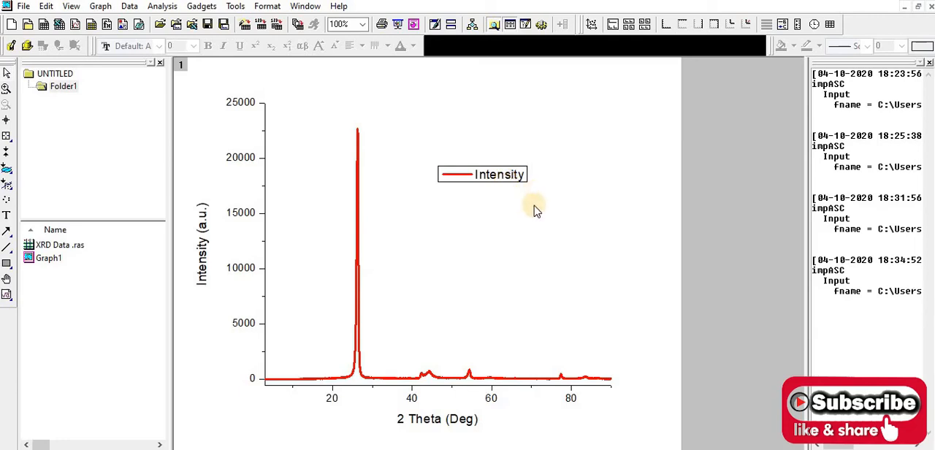
mouse_move(537, 272)
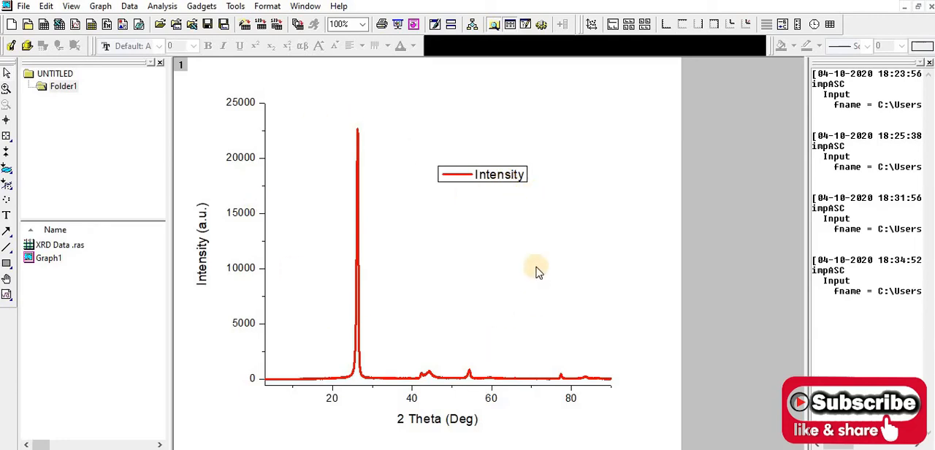